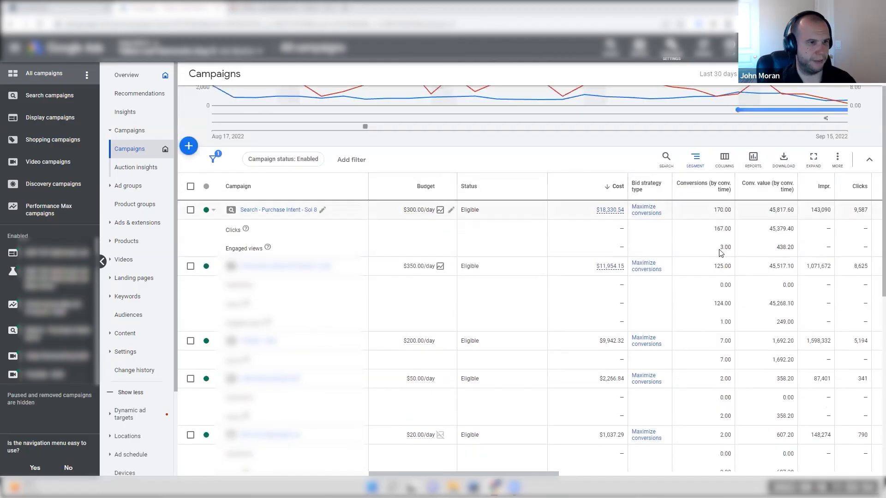
Highlight the Engaged views conversions value and bring up the Tools and settings overview
{"action": "double_click", "coordinate": [725, 247]}
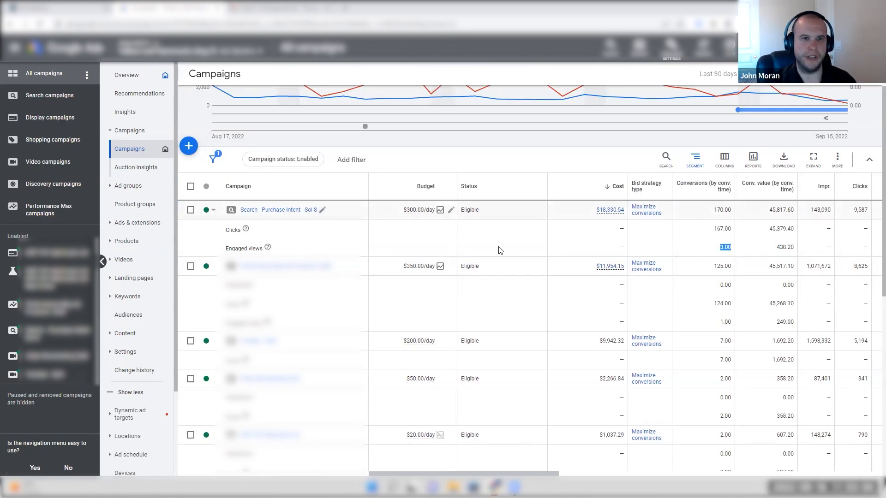
{"action": "left_click", "coordinate": [191, 209]}
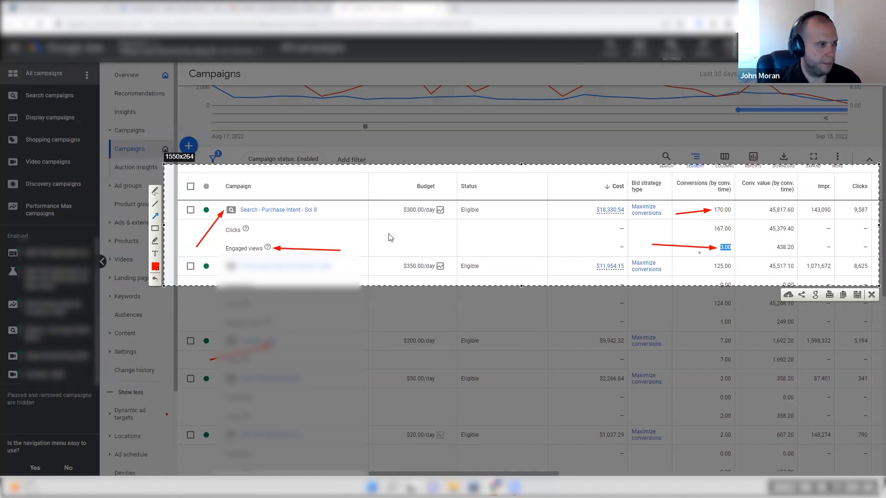
{"action": "mouse_move", "coordinate": [487, 244]}
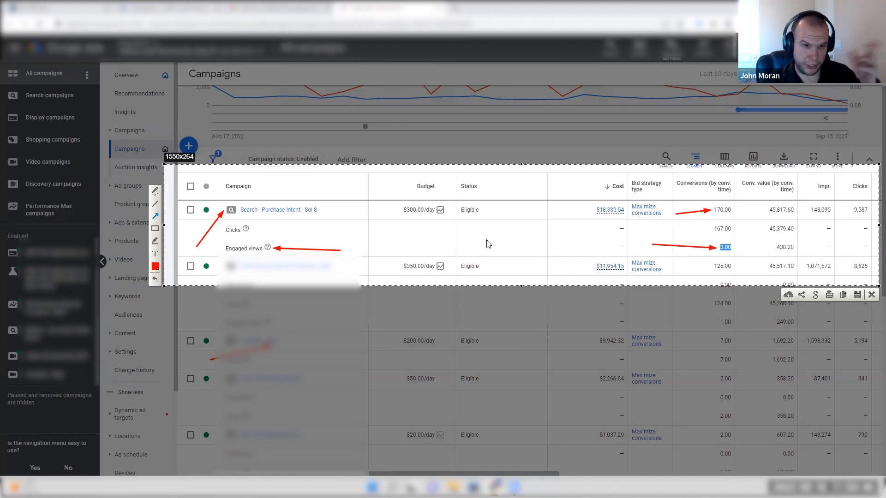
{"action": "mouse_move", "coordinate": [351, 248]}
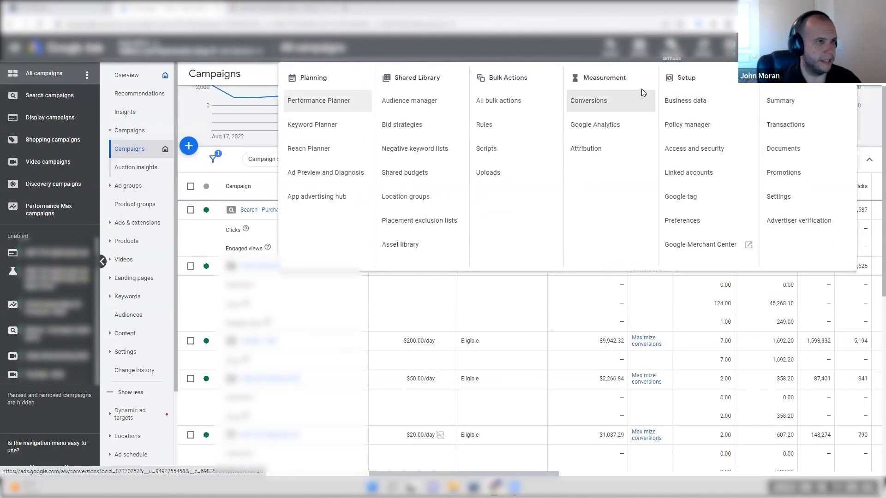
Visit Audience manager, then go to the Linked accounts page under Setup
{"action": "left_click", "coordinate": [409, 100]}
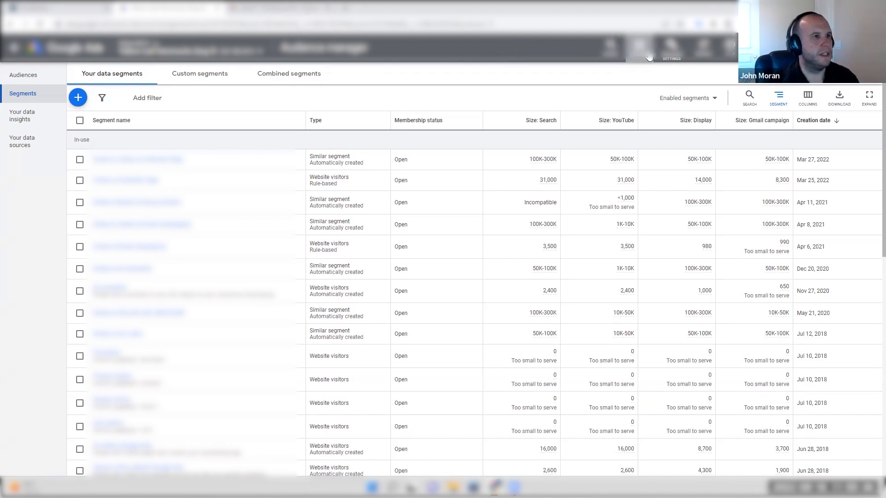
{"action": "left_click", "coordinate": [638, 47]}
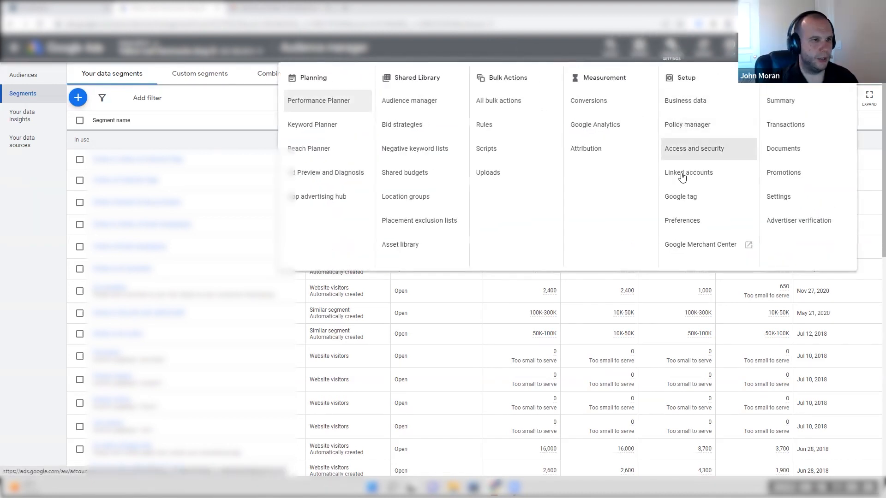
{"action": "left_click", "coordinate": [688, 173]}
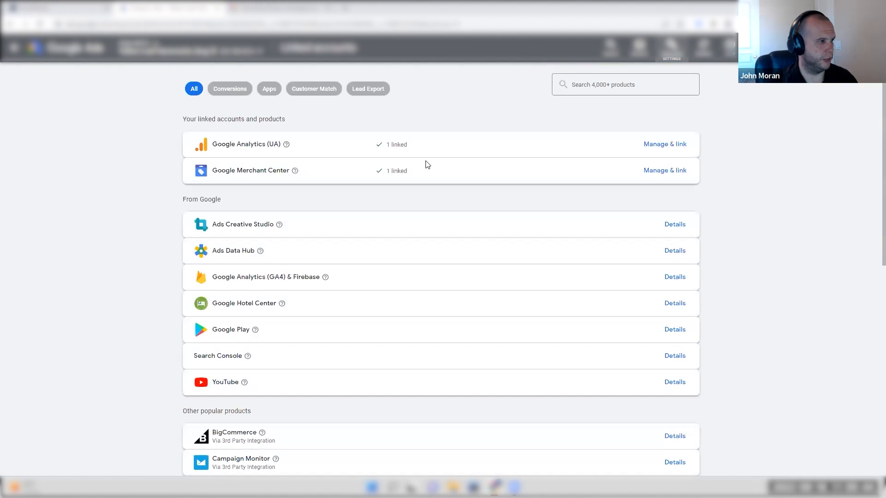
Begin adding a YouTube channel from the Link YouTube to Google Ads card
{"action": "scroll", "scroll_direction": "down", "scroll_amount": 3}
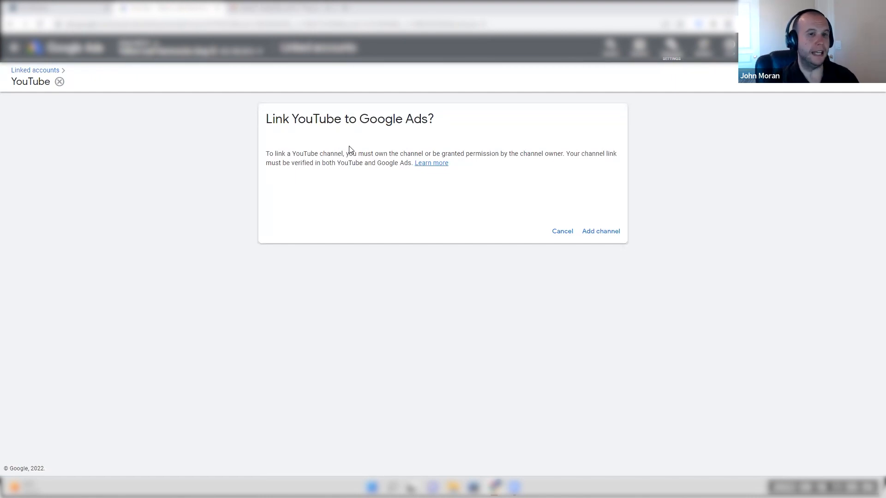
{"action": "mouse_move", "coordinate": [352, 138]}
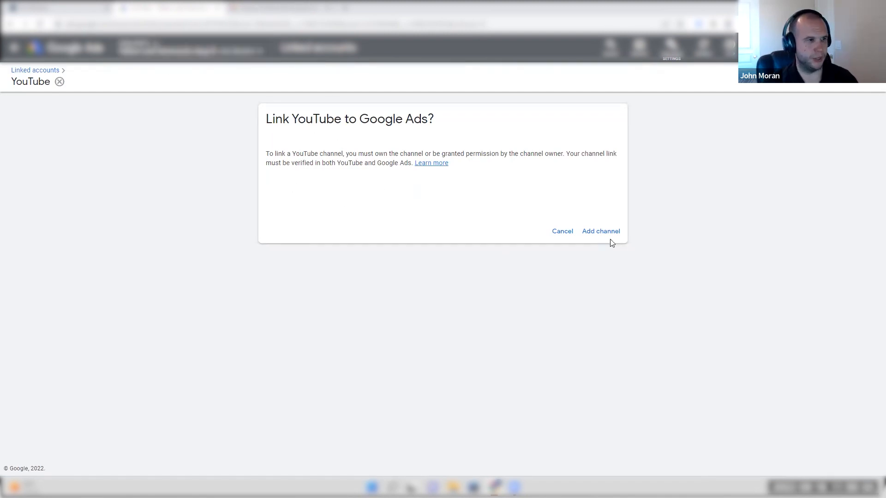
{"action": "left_click", "coordinate": [600, 231]}
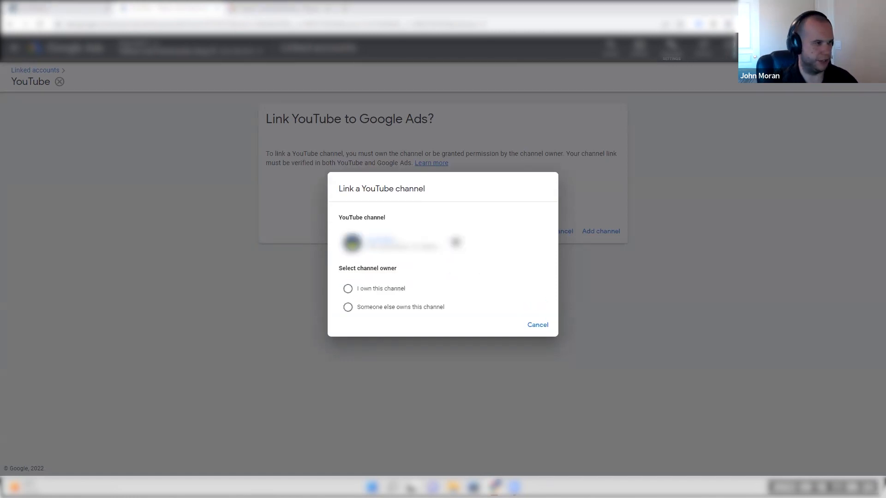
Mark the channel as owned by someone else and move to the owner's email field
{"action": "left_click", "coordinate": [348, 306]}
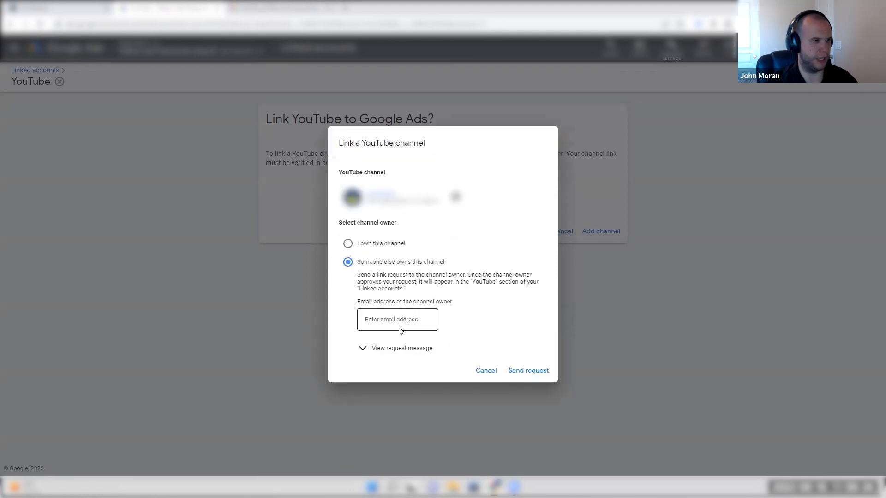
{"action": "left_click", "coordinate": [397, 319]}
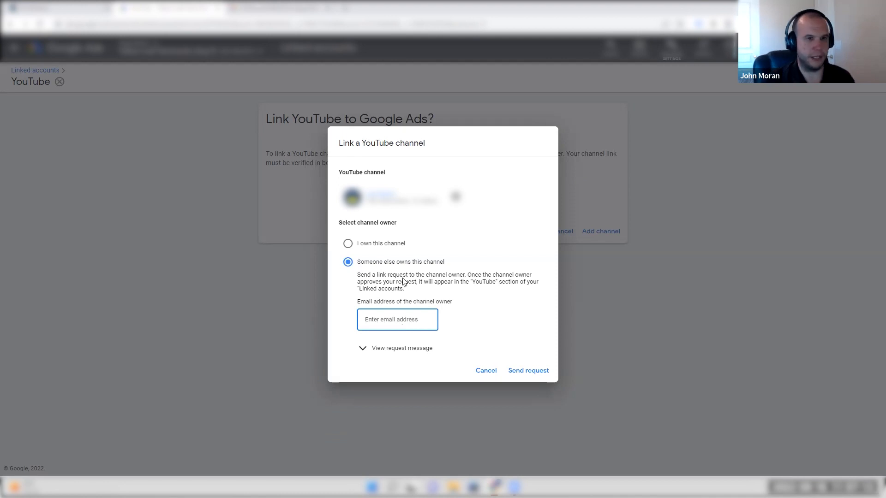
{"action": "mouse_move", "coordinate": [421, 276]}
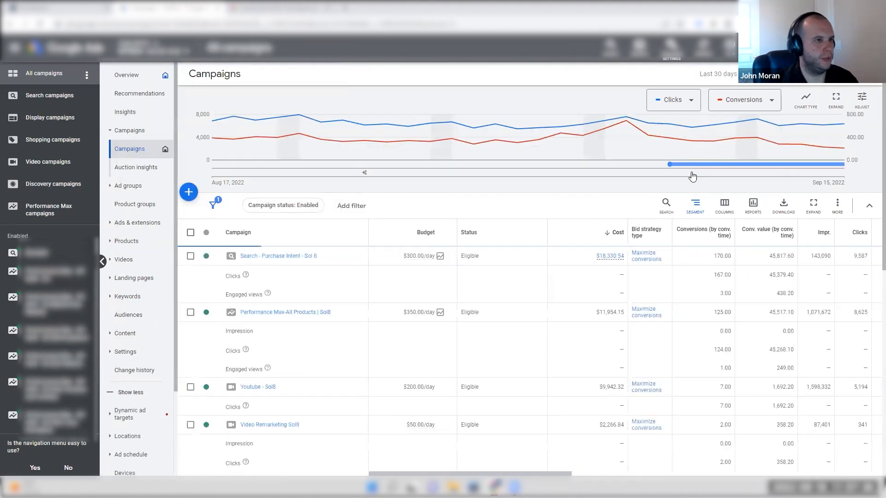
From Audience manager, start a new data segment of YouTube users
{"action": "left_click", "coordinate": [670, 48]}
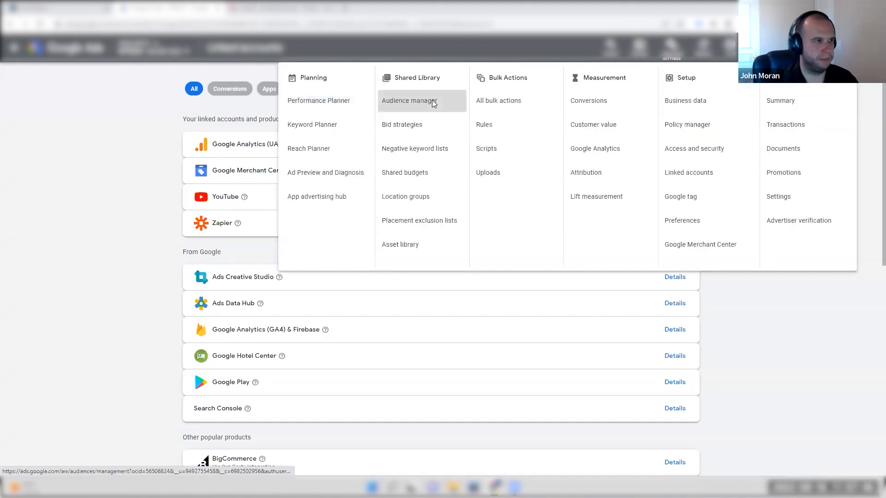
{"action": "left_click", "coordinate": [407, 101]}
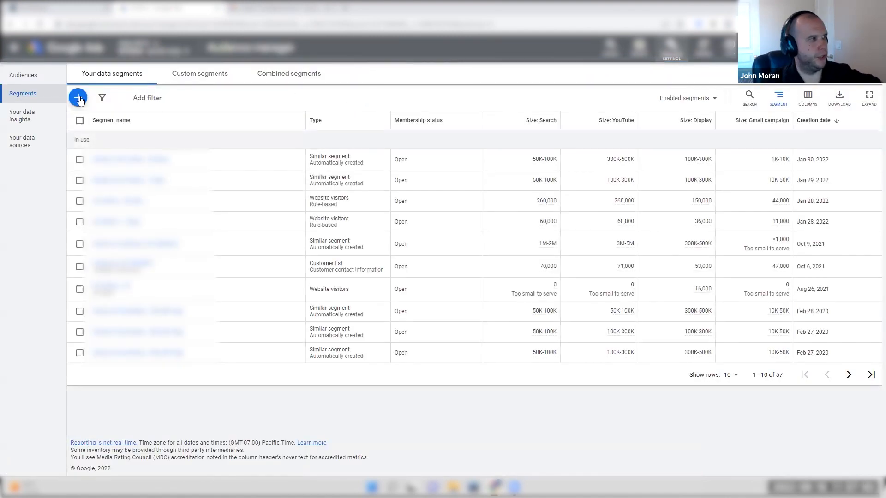
{"action": "left_click", "coordinate": [78, 98]}
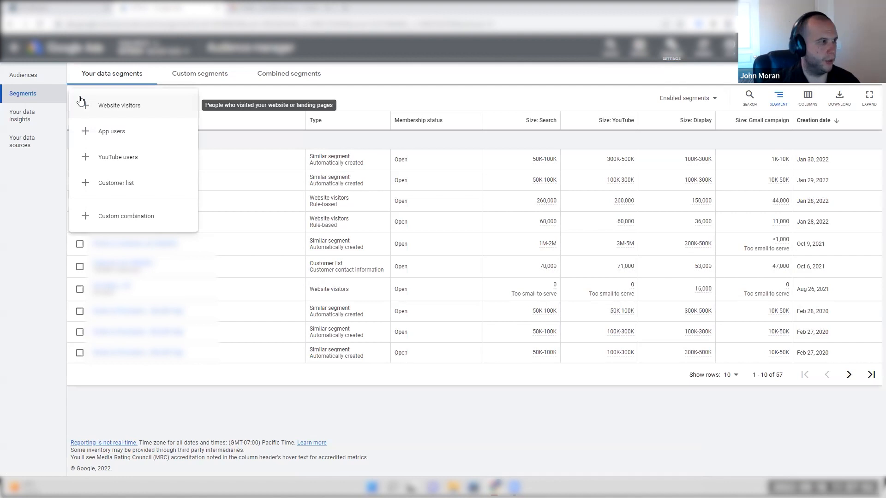
{"action": "mouse_move", "coordinate": [117, 157]}
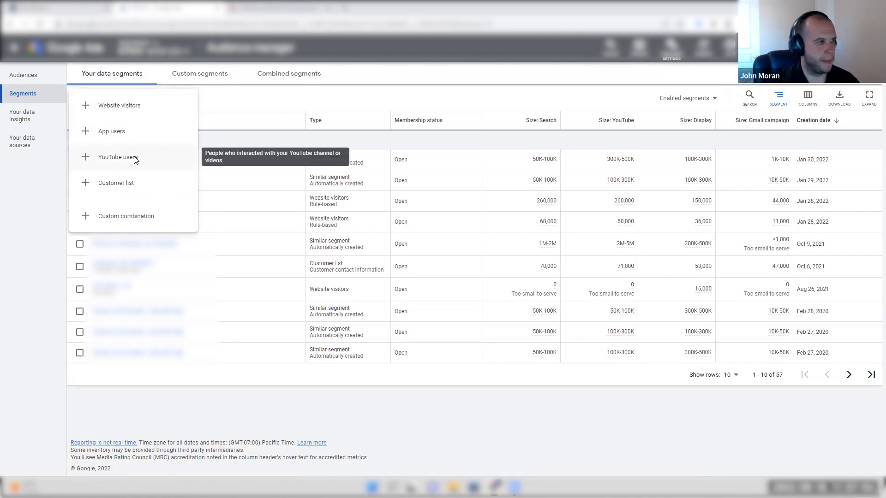
{"action": "left_click", "coordinate": [117, 157]}
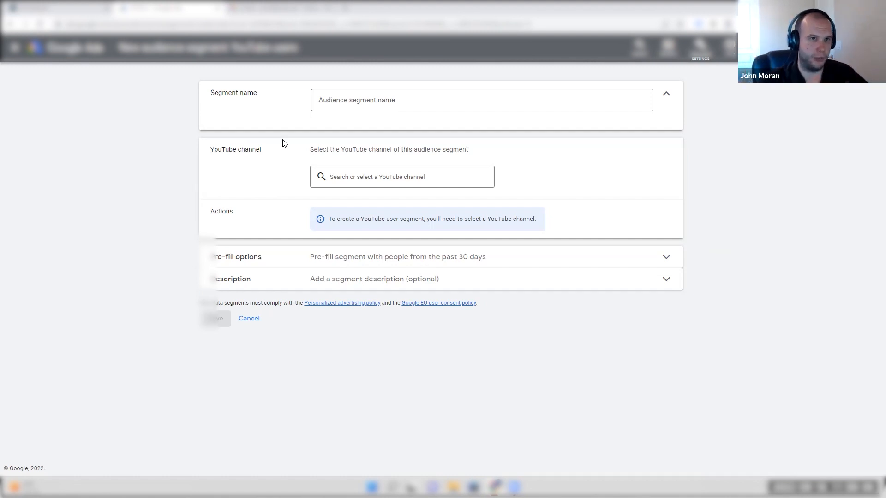
Begin naming the new segment 'All YouTube Viewers' in the Segment name field
{"action": "left_click", "coordinate": [480, 99]}
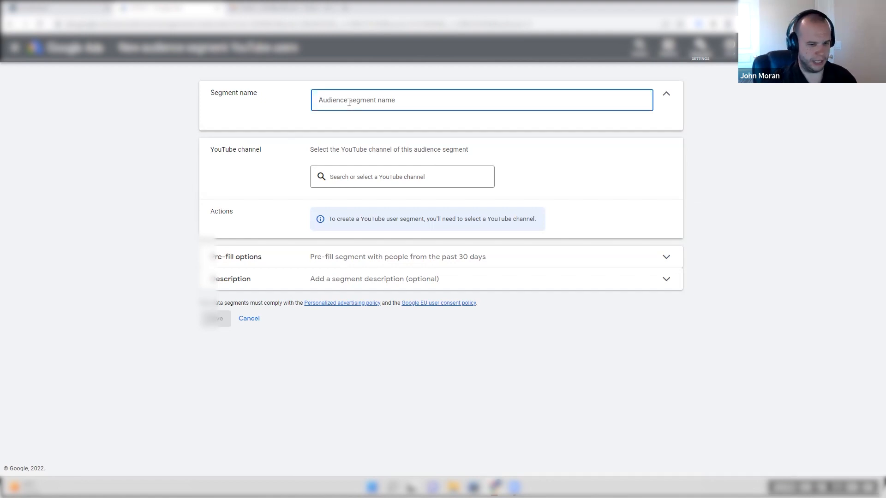
{"action": "type", "text": "All you"}
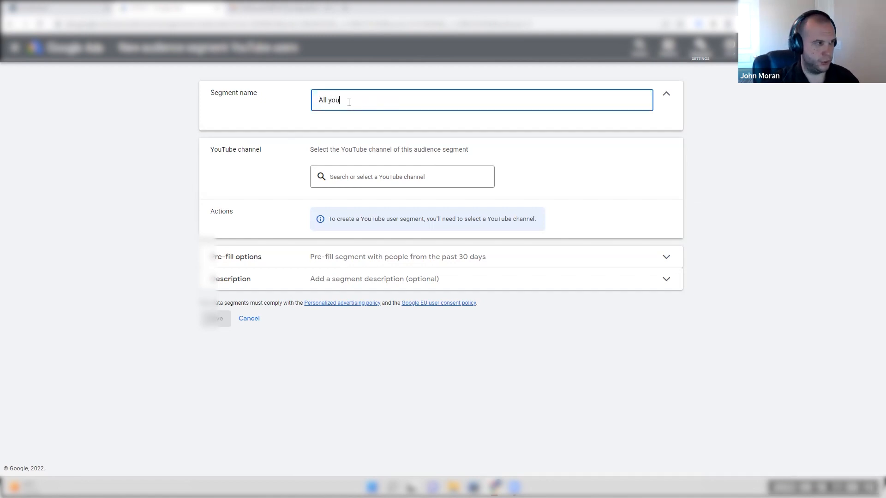
{"action": "key", "text": "Backspace"}
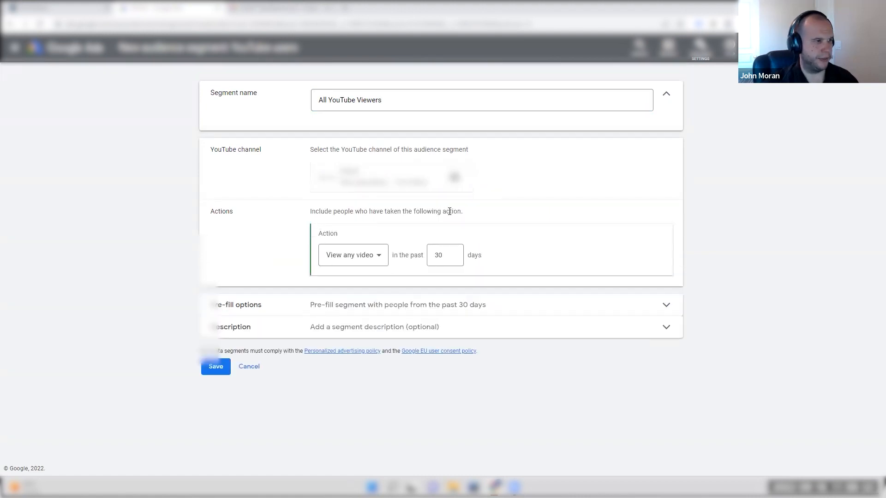
Set the action to View any video over the past 540 days
{"action": "left_click", "coordinate": [351, 255]}
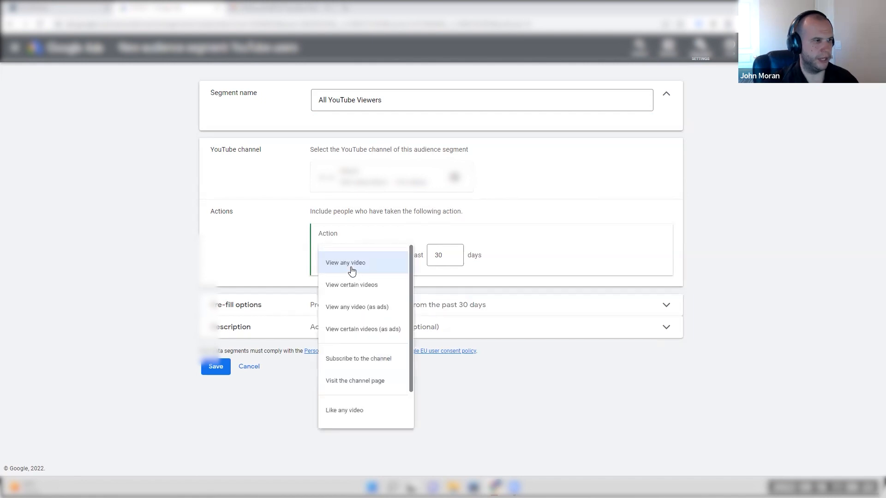
{"action": "left_click", "coordinate": [345, 262]}
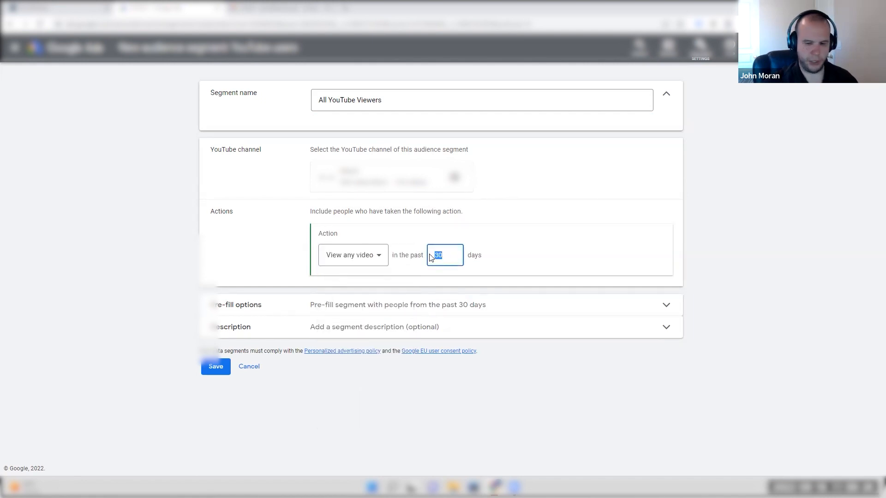
{"action": "type", "text": "540"}
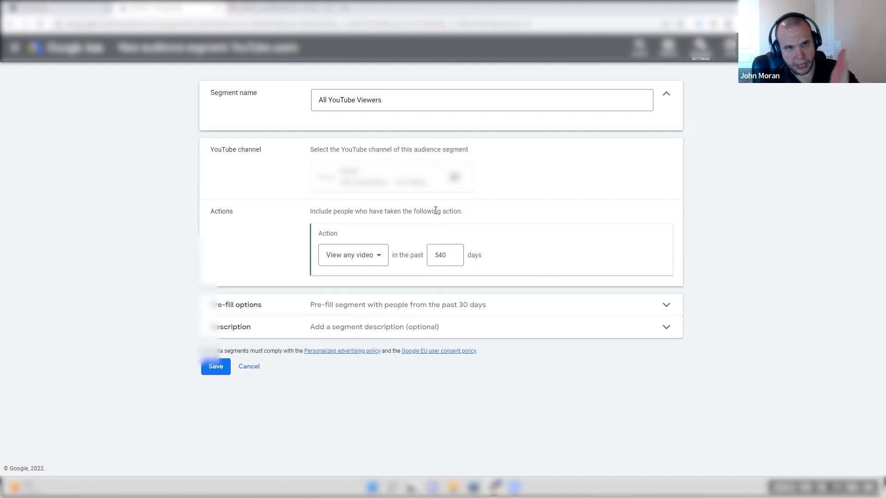
{"action": "left_click", "coordinate": [352, 255]}
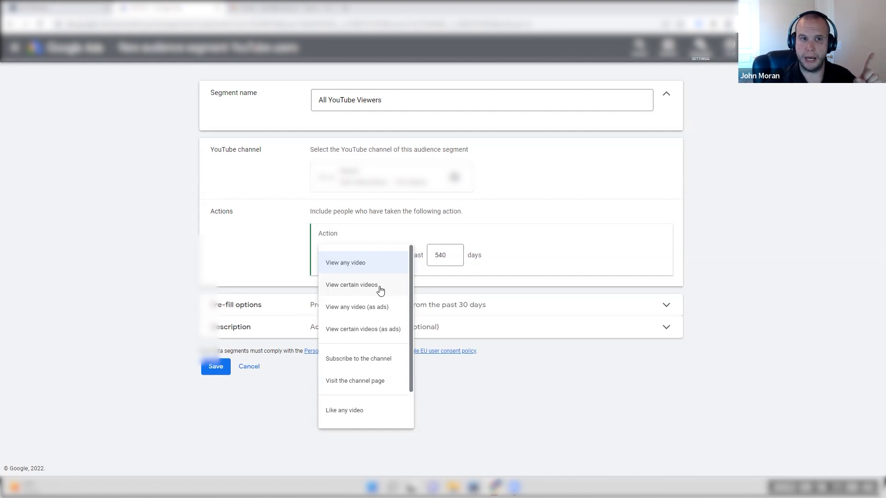
{"action": "mouse_move", "coordinate": [393, 312]}
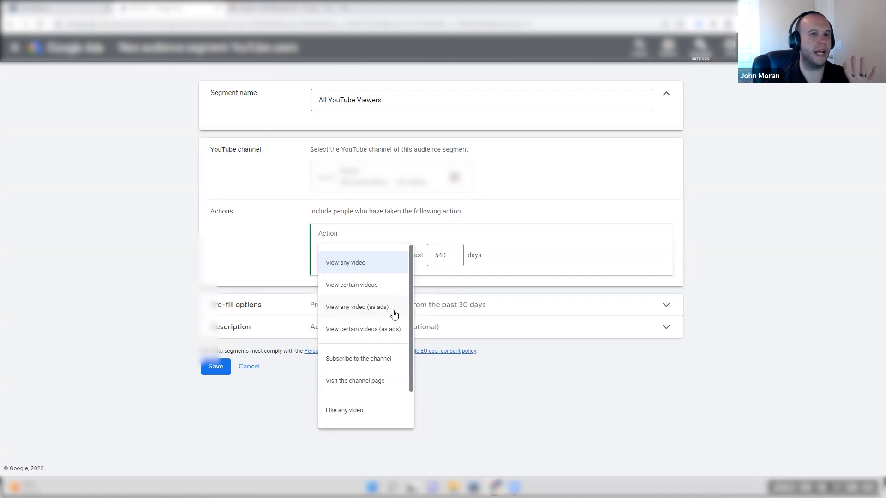
{"action": "mouse_move", "coordinate": [399, 335]}
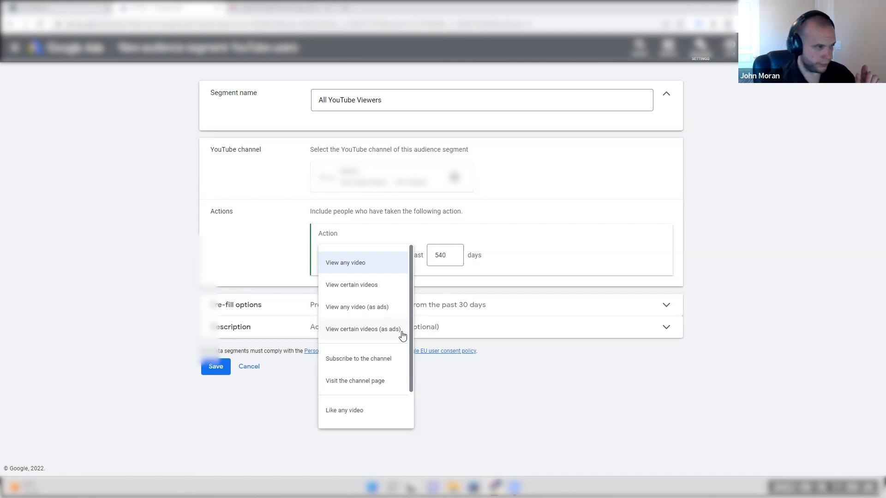
Try targeting viewers of certain videos as ads and look at picking a specific video
{"action": "left_click", "coordinate": [363, 328]}
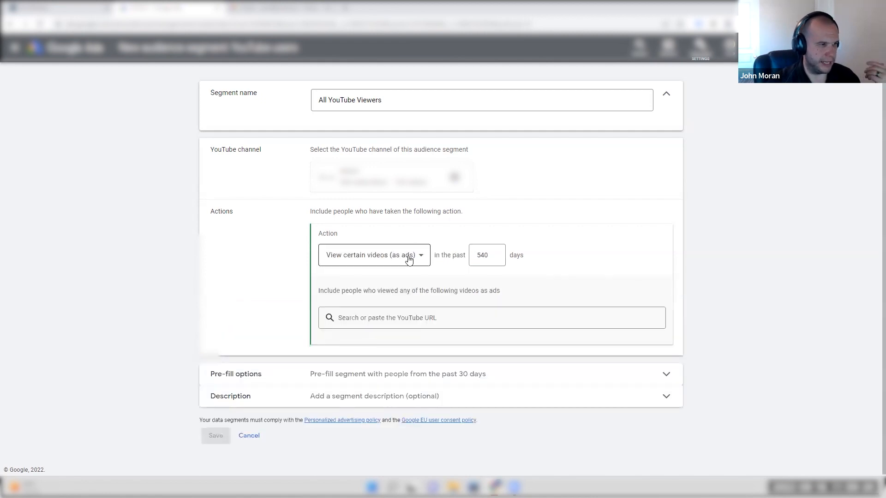
{"action": "left_click", "coordinate": [490, 317]}
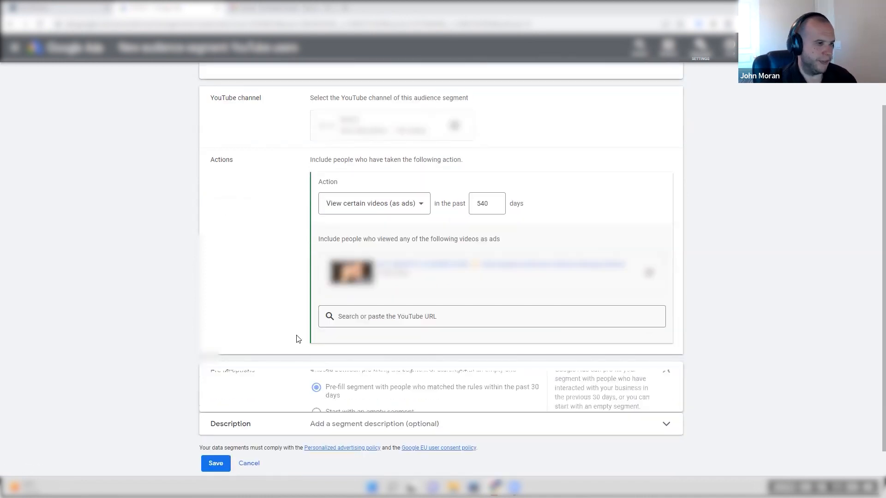
{"action": "scroll", "scroll_direction": "down", "scroll_amount": 3}
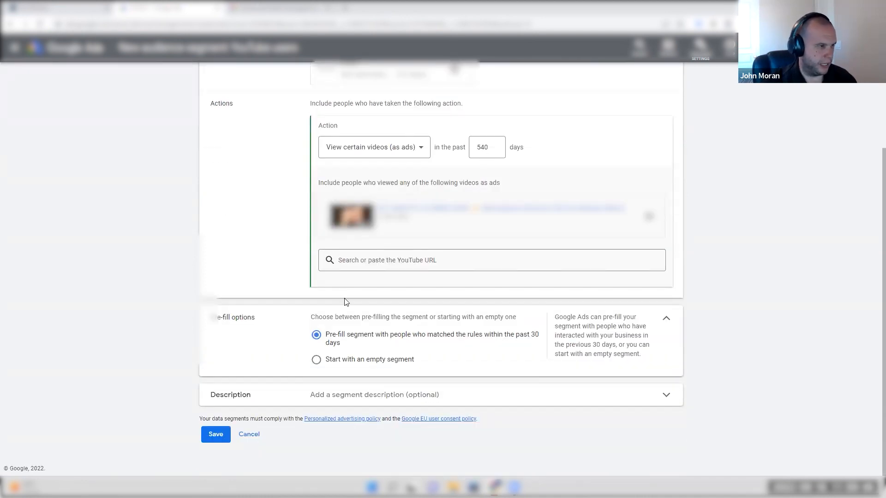
Revert to any-video viewers pre-filled with matching people from the past 30 days
{"action": "left_click", "coordinate": [317, 359]}
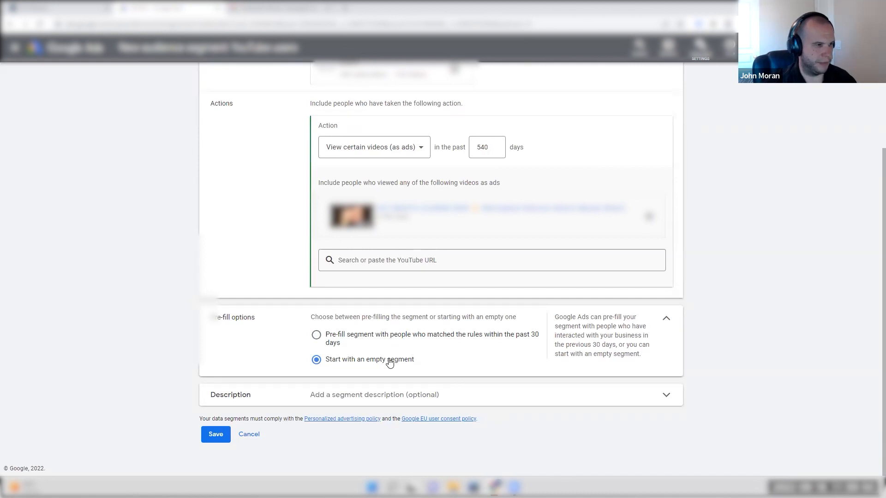
{"action": "left_click", "coordinate": [315, 334]}
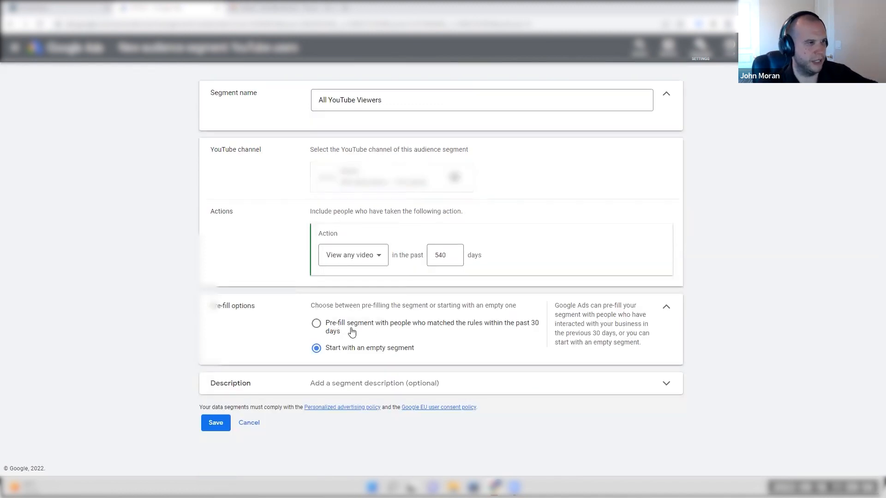
{"action": "left_click", "coordinate": [316, 323]}
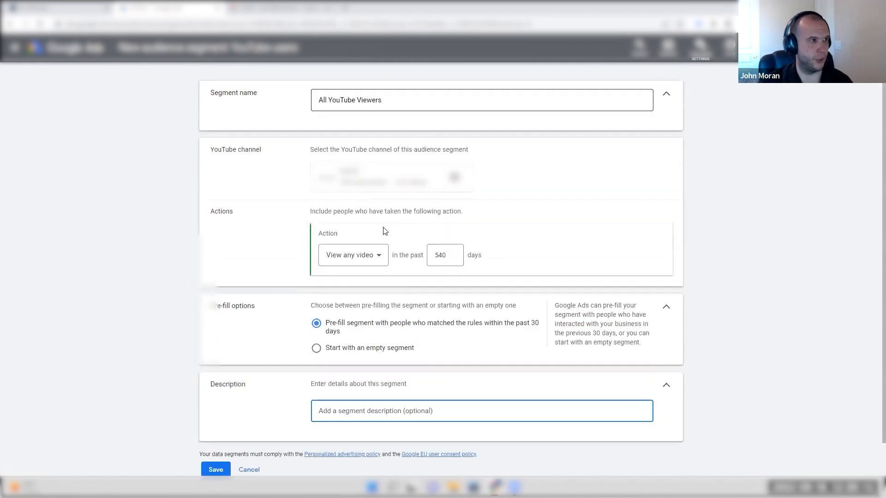
{"action": "mouse_move", "coordinate": [441, 208]}
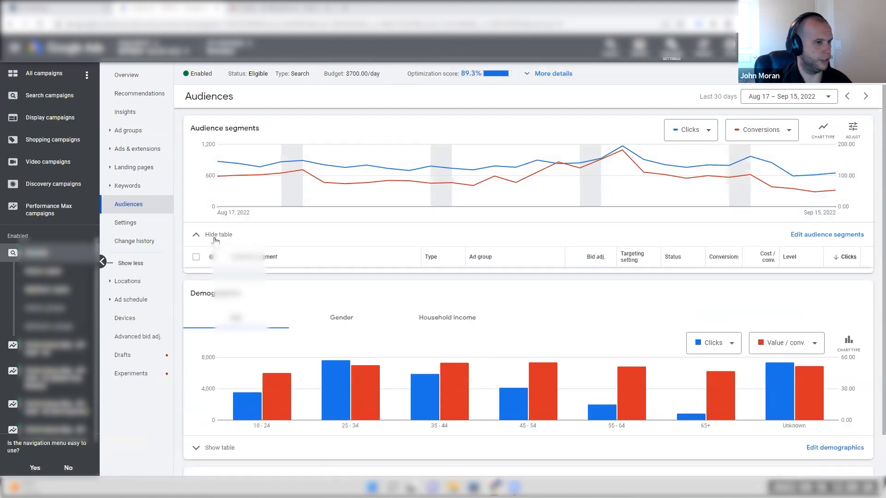
Show the audience segments table and edit segments at the Branded campaign level
{"action": "left_click", "coordinate": [218, 235]}
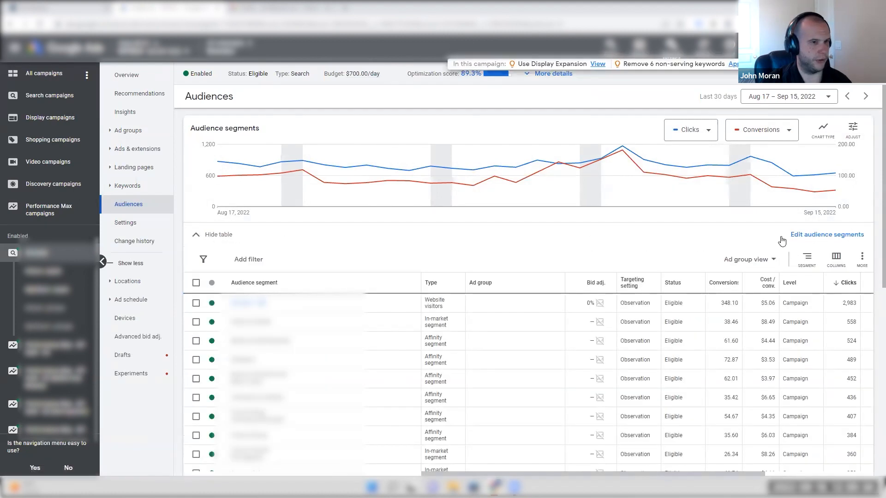
{"action": "left_click", "coordinate": [827, 234]}
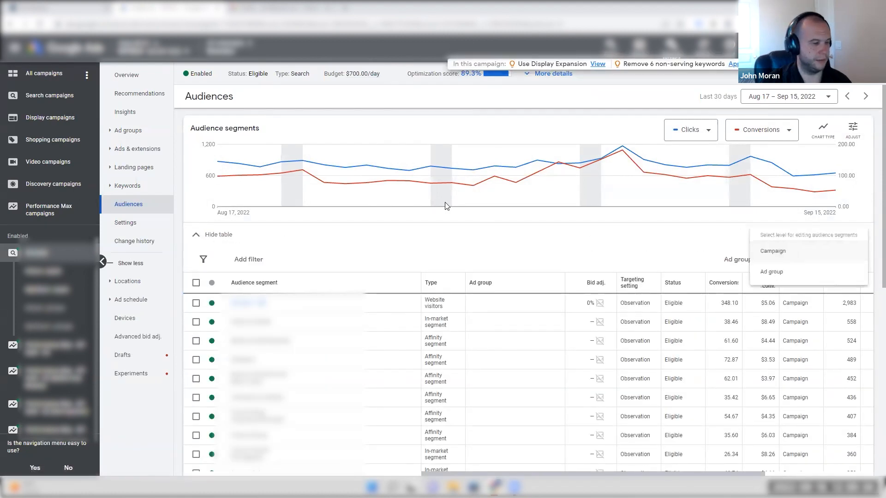
{"action": "left_click", "coordinate": [773, 251]}
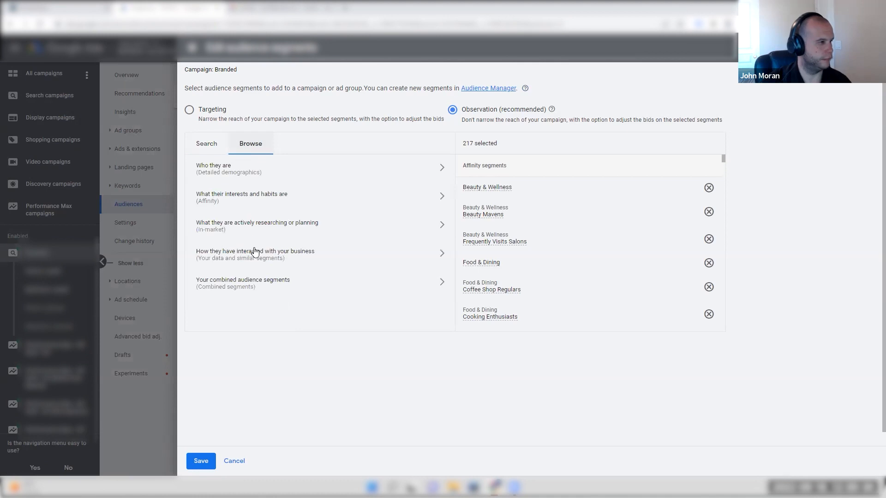
Browse 'How they have interacted with your business' to the Website visitors lists
{"action": "left_click", "coordinate": [254, 255]}
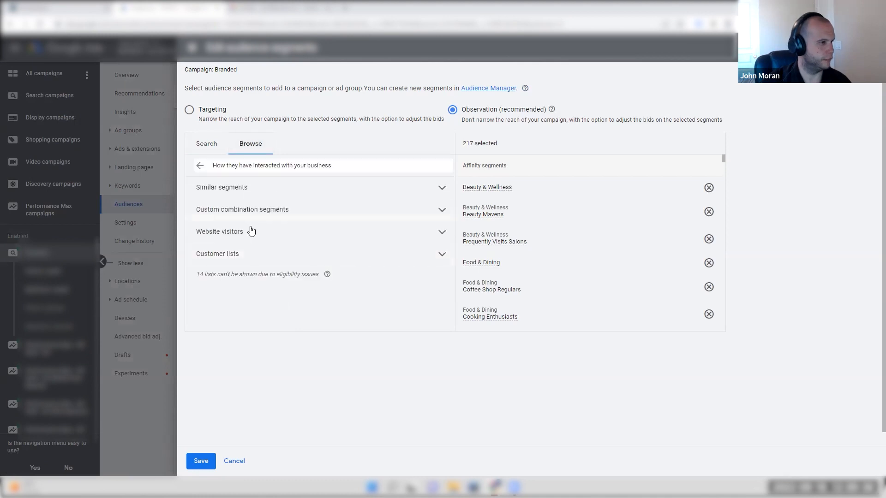
{"action": "left_click", "coordinate": [220, 187]}
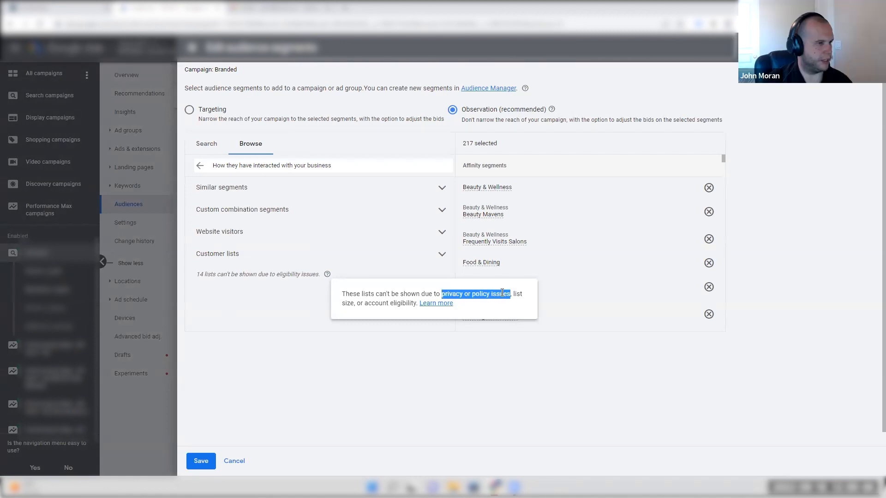
{"action": "left_click", "coordinate": [476, 293]}
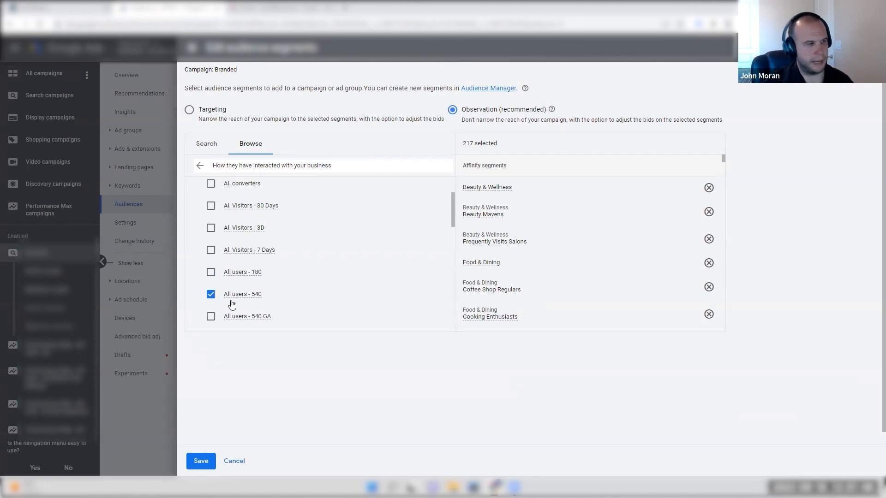
{"action": "mouse_move", "coordinate": [375, 219]}
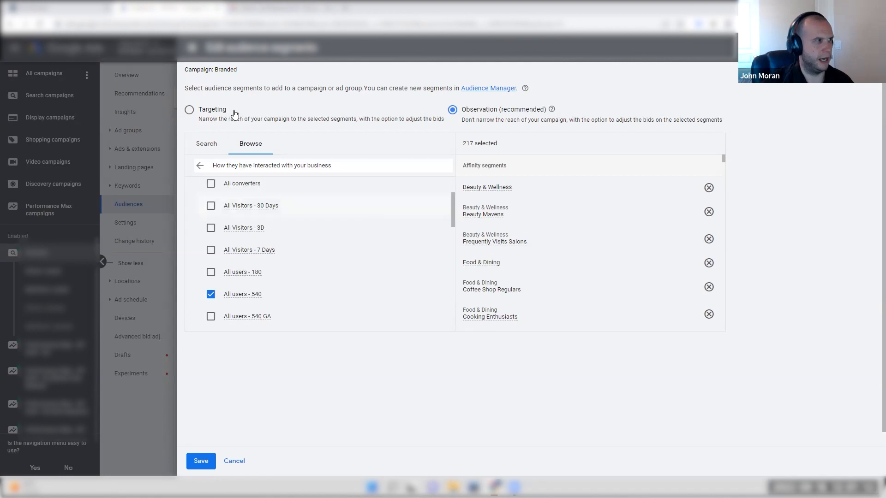
{"action": "mouse_move", "coordinate": [544, 115]}
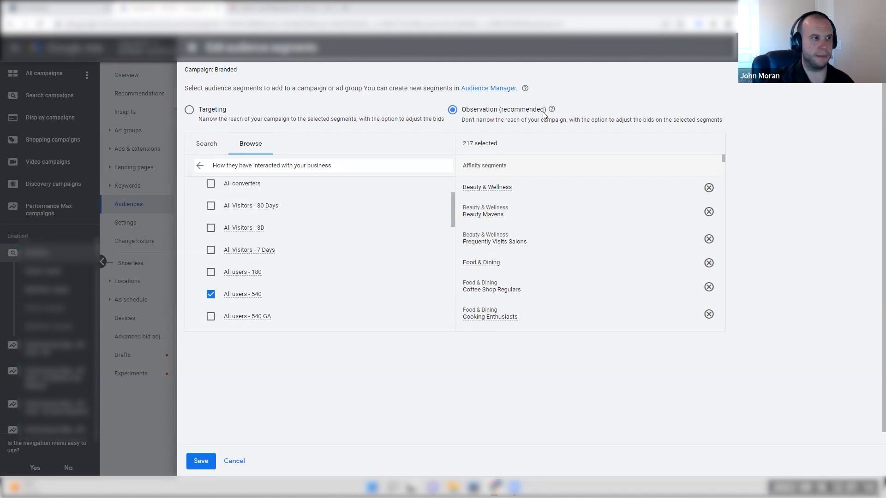
{"action": "mouse_move", "coordinate": [535, 120]}
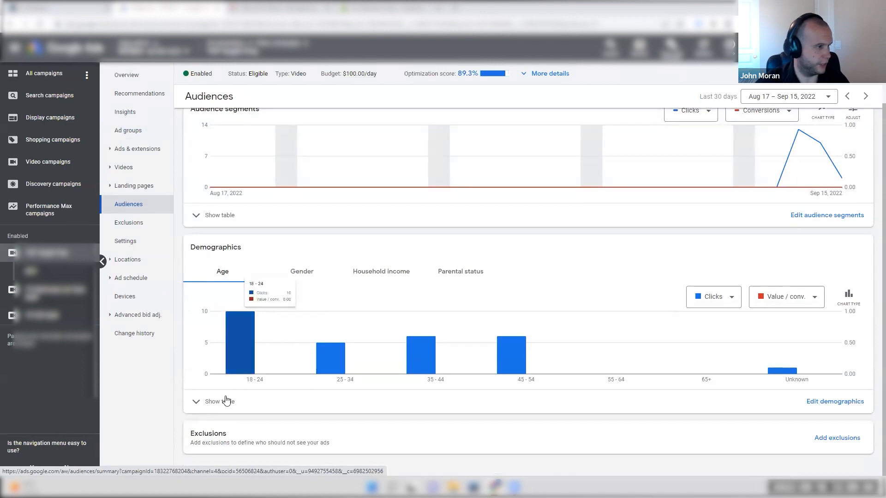
On the Age tab, switch the chart's second metric from Value / conv. to Views
{"action": "left_click", "coordinate": [219, 401]}
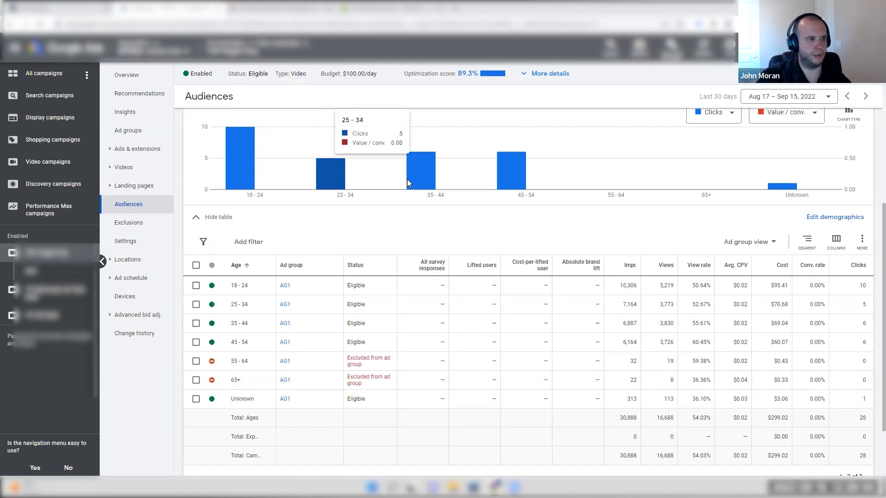
{"action": "mouse_move", "coordinate": [511, 170]}
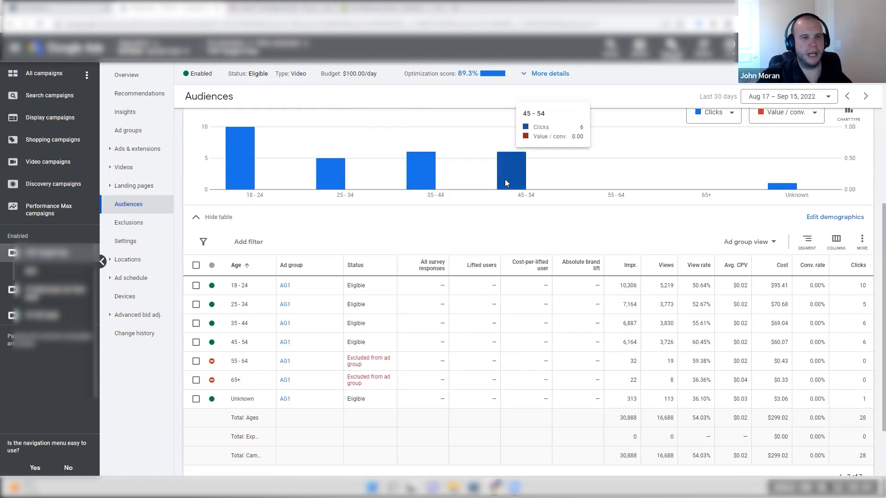
{"action": "mouse_move", "coordinate": [705, 182]}
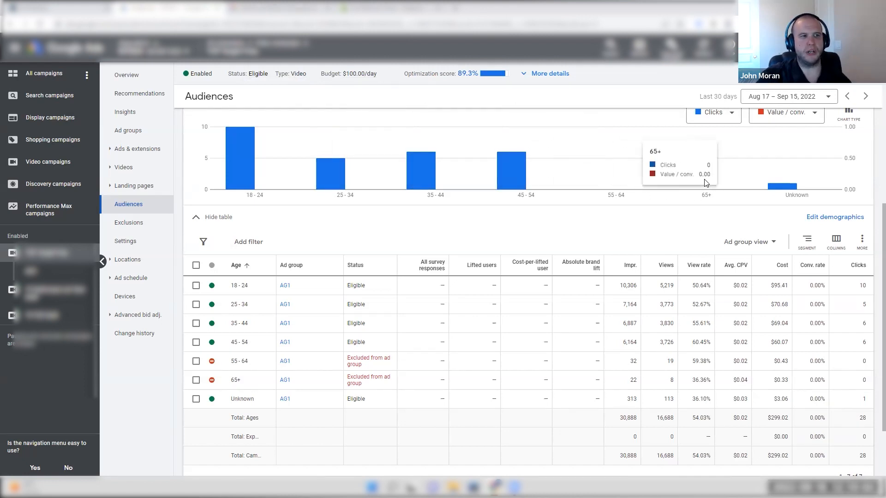
{"action": "mouse_move", "coordinate": [781, 189]}
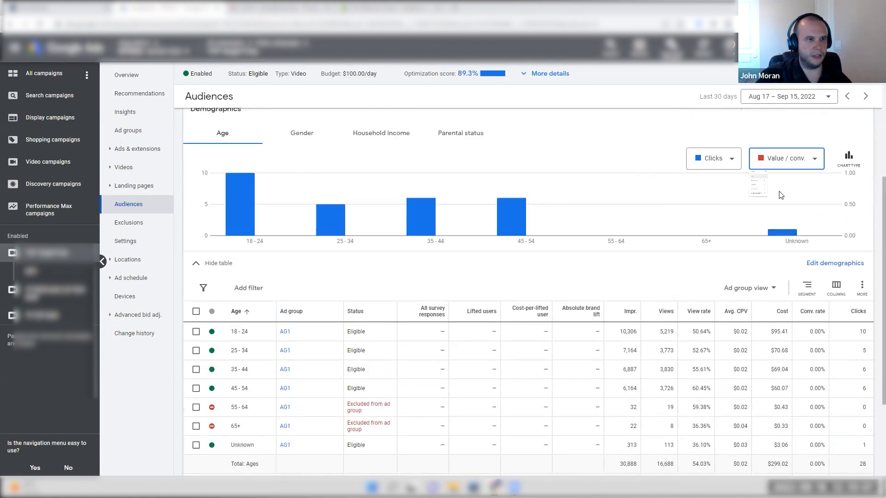
{"action": "left_click", "coordinate": [713, 158]}
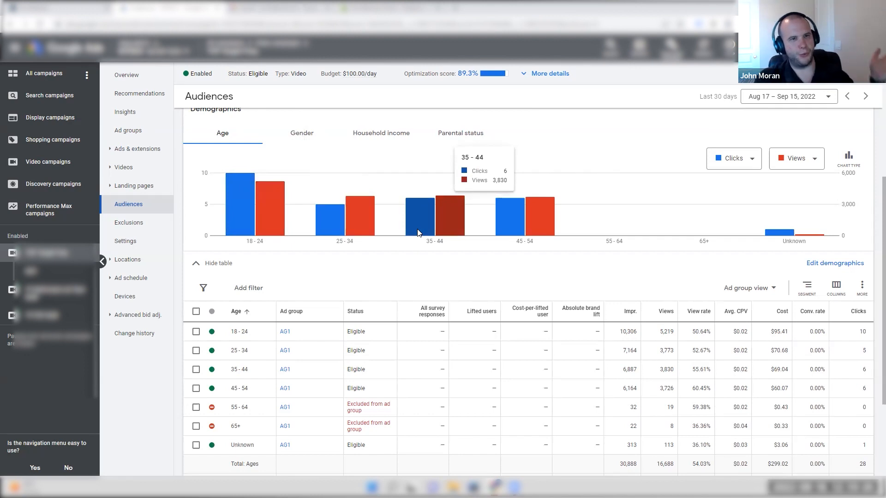
{"action": "mouse_move", "coordinate": [421, 237]}
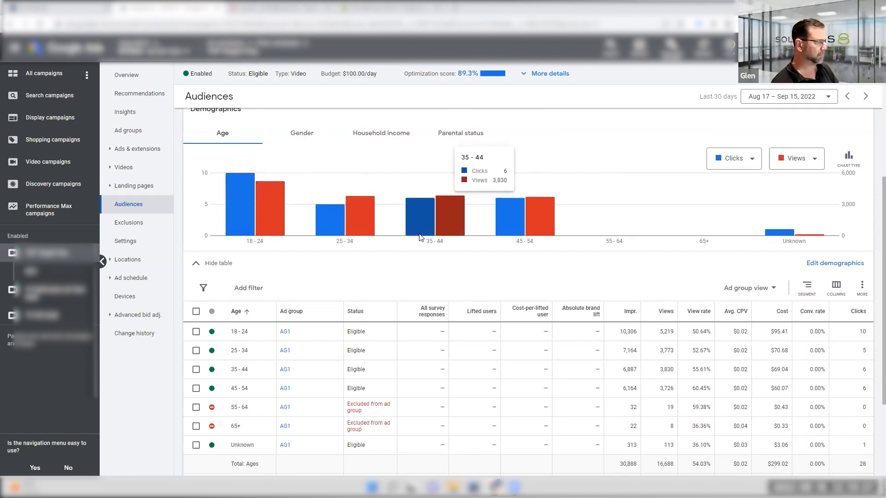
{"action": "mouse_move", "coordinate": [335, 254]}
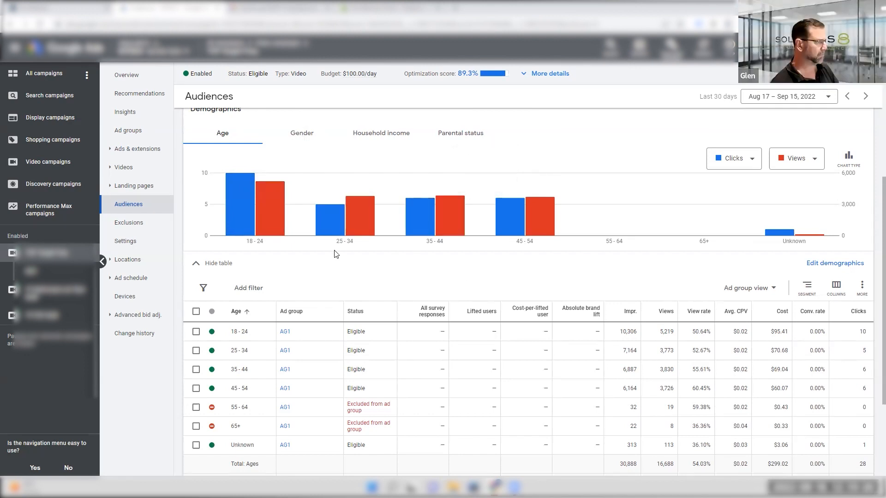
Chart the gender breakdown with Views as the second metric alongside Cost
{"action": "left_click", "coordinate": [300, 133]}
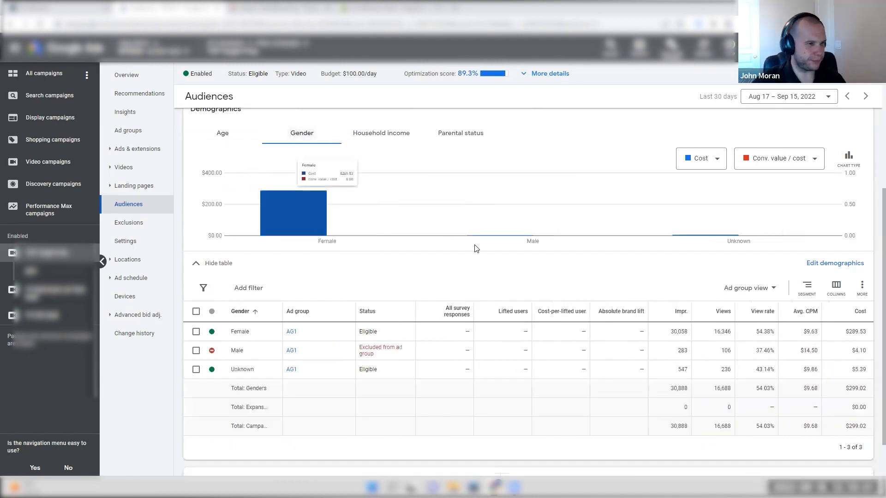
{"action": "left_click", "coordinate": [777, 157]}
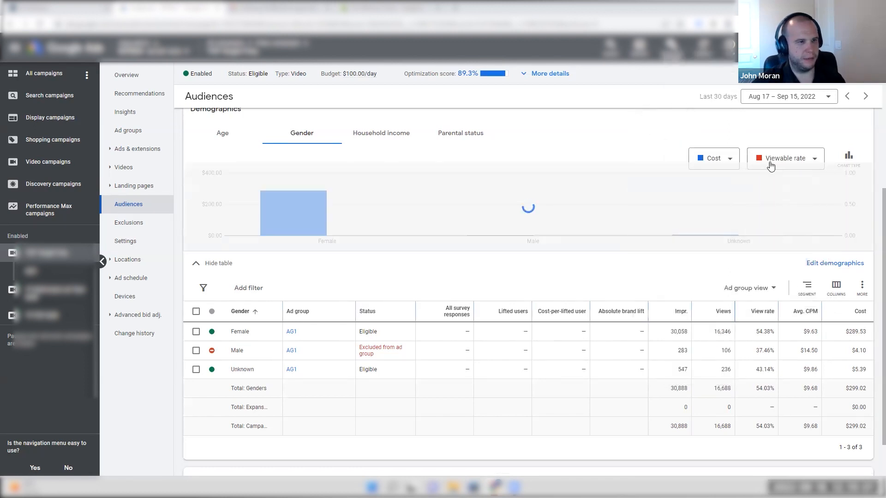
{"action": "left_click", "coordinate": [784, 158]}
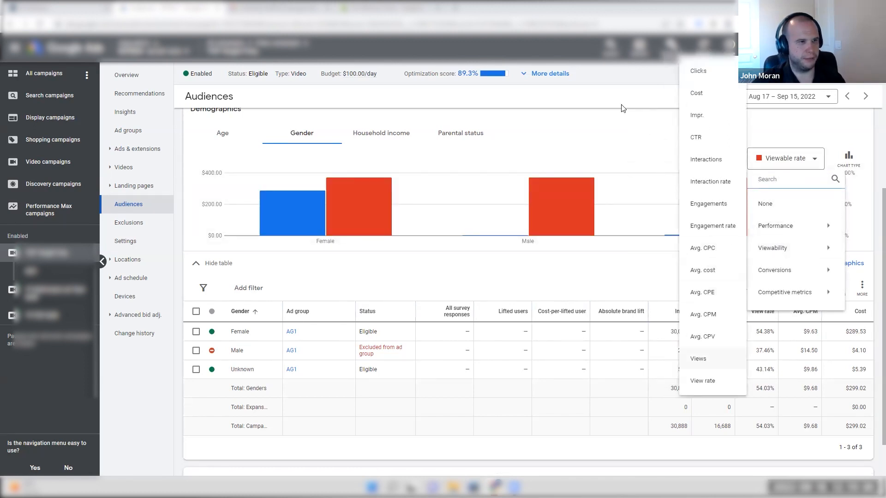
{"action": "left_click", "coordinate": [697, 359]}
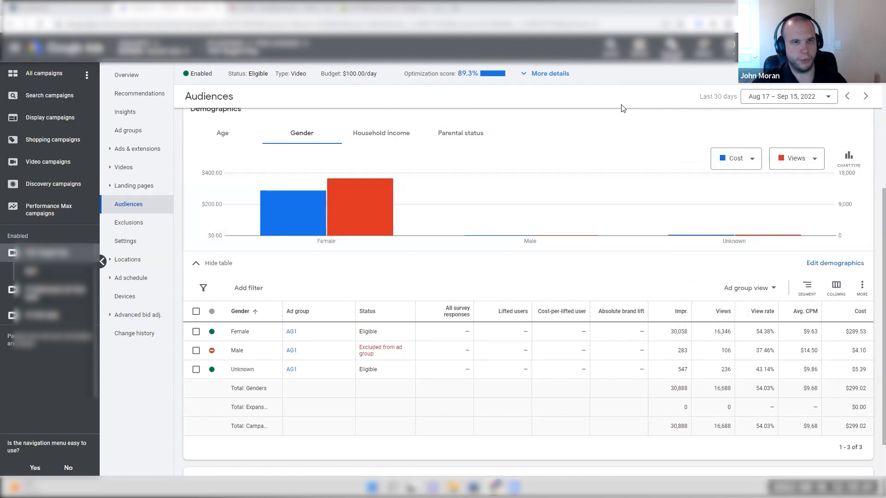
{"action": "mouse_move", "coordinate": [325, 206]}
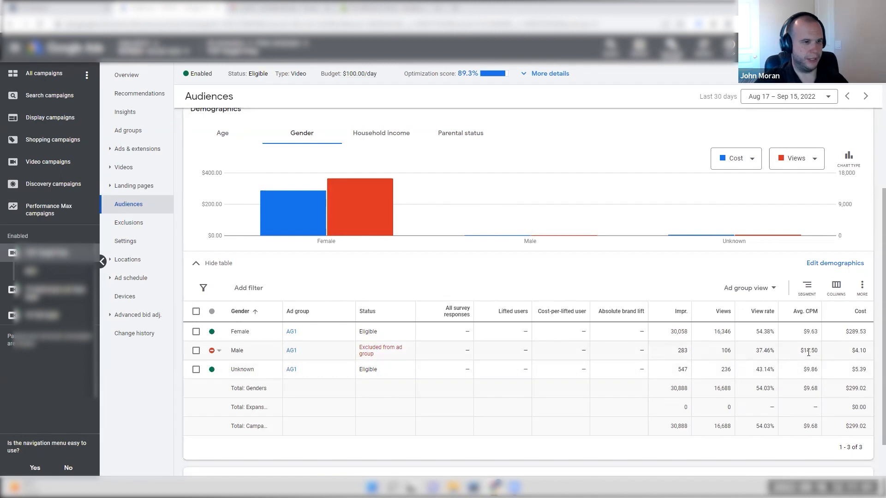
{"action": "mouse_move", "coordinate": [381, 133]}
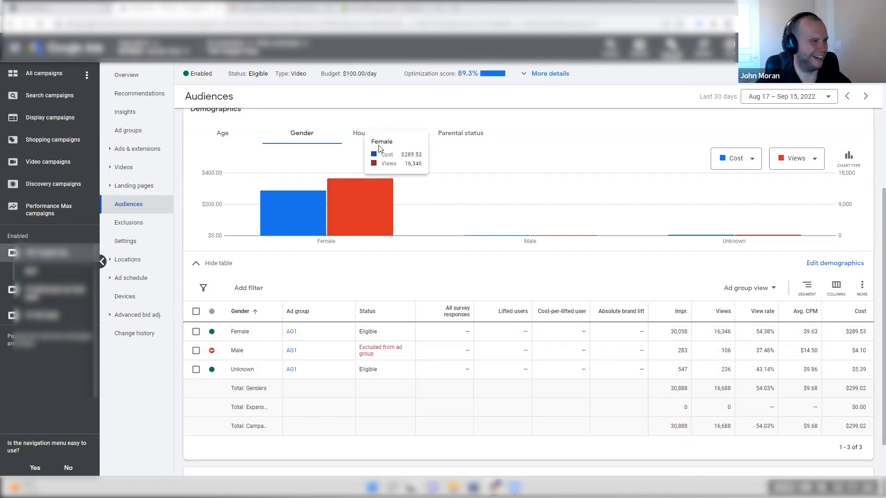
View the household income breakdown of clicks and its table of income ranges
{"action": "left_click", "coordinate": [381, 132]}
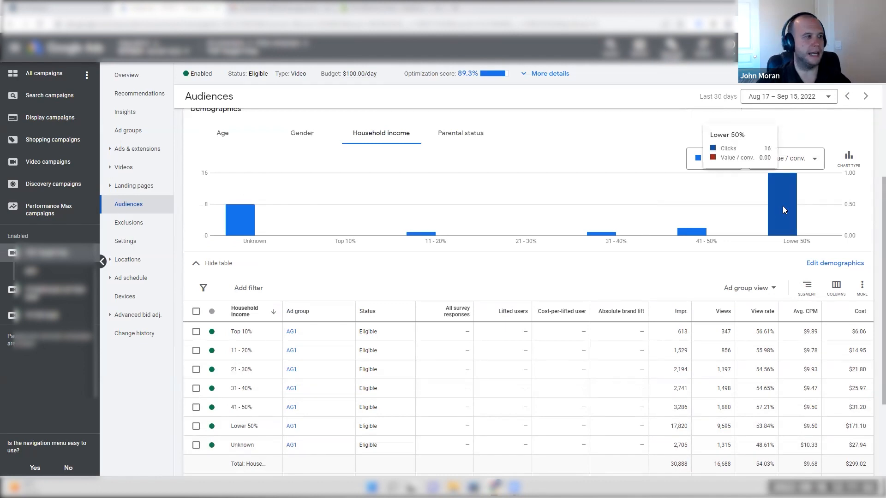
{"action": "mouse_move", "coordinate": [336, 242]}
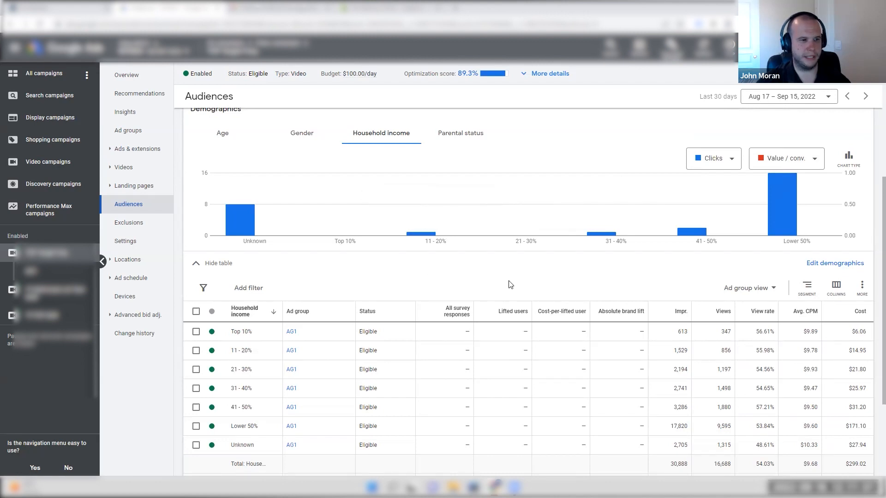
{"action": "scroll", "scroll_direction": "down", "scroll_amount": 3}
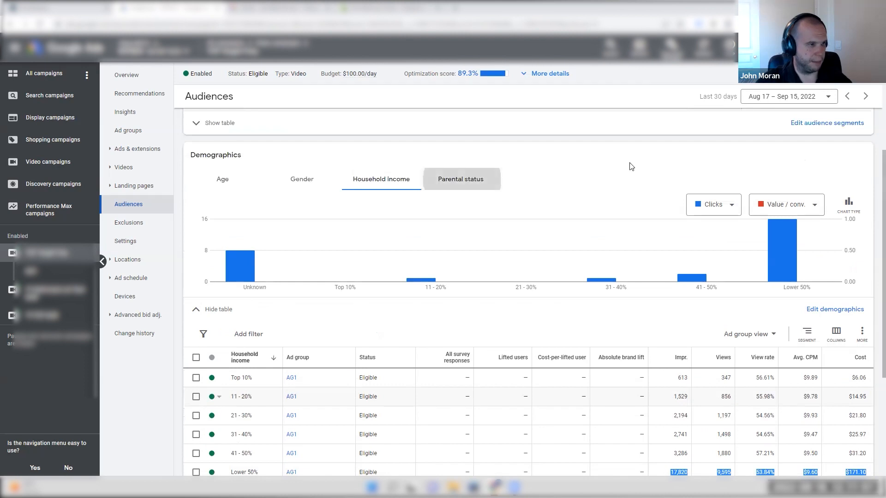
Check the parental status breakdown (no data), then return to the age breakdown
{"action": "left_click", "coordinate": [460, 179]}
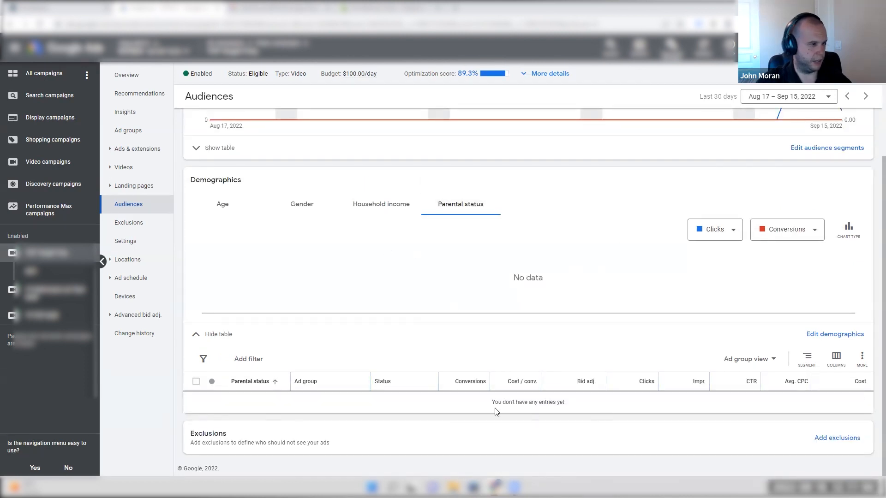
{"action": "mouse_move", "coordinate": [377, 391]}
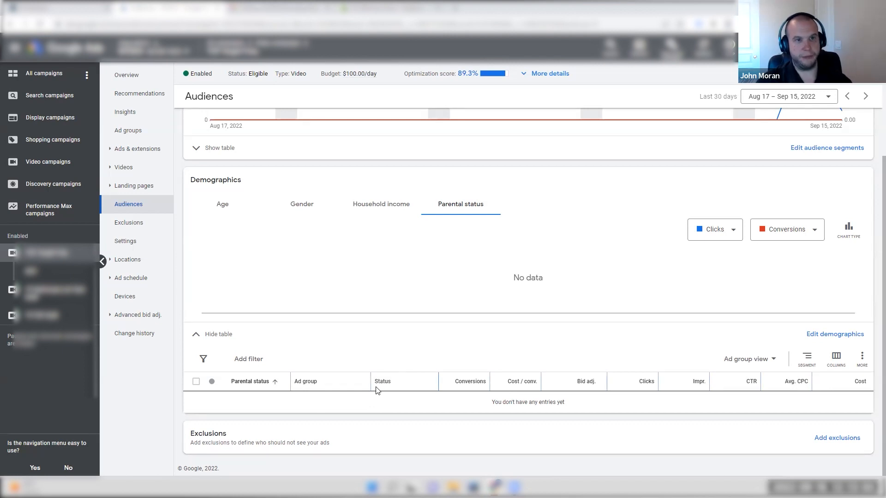
{"action": "mouse_move", "coordinate": [452, 230]}
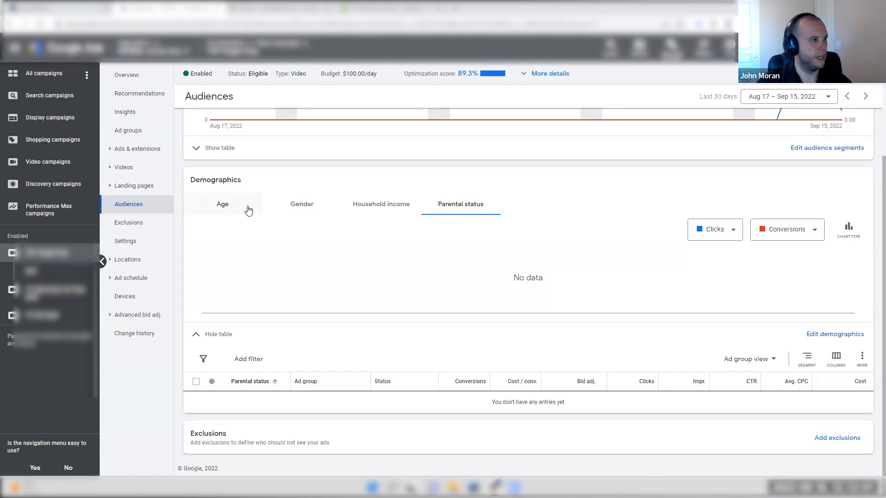
{"action": "left_click", "coordinate": [222, 204]}
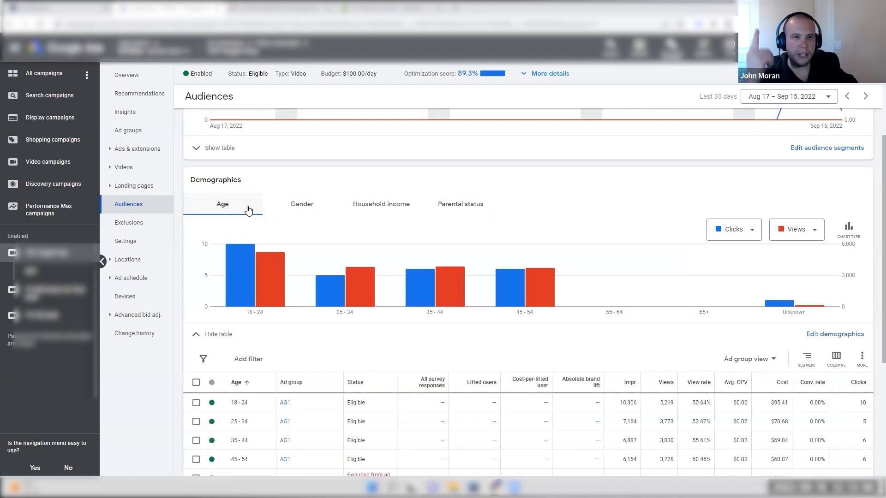